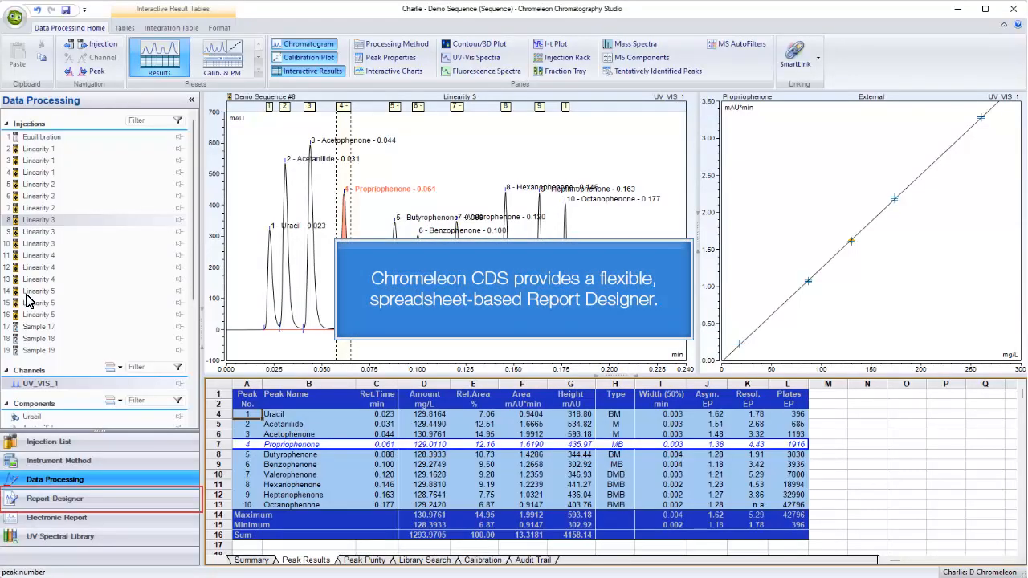
Step: Start a Report Designer workbook from the Default DAD template, previewing another of its sheets
{"action": "left_click", "coordinate": [55, 498]}
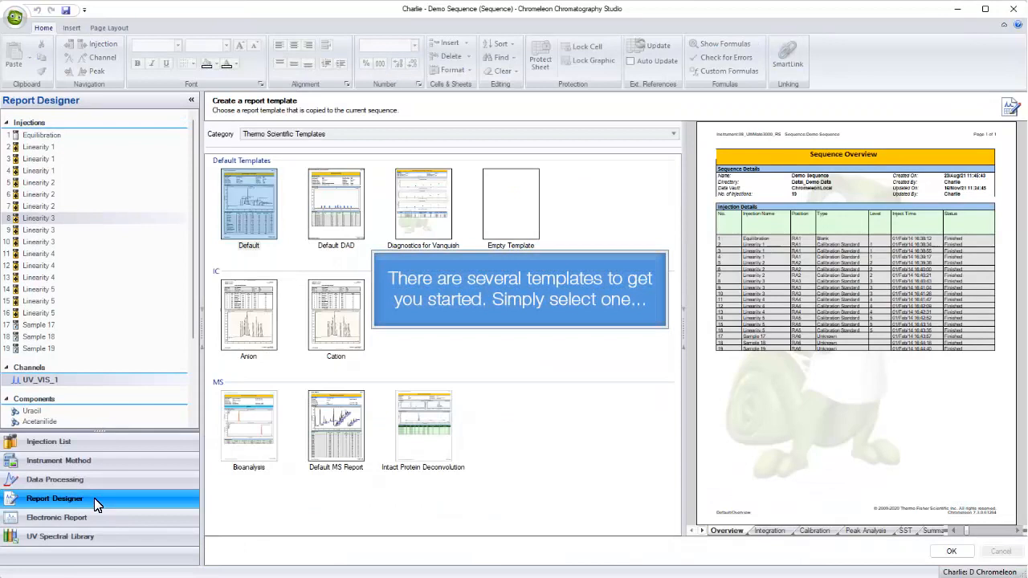
{"action": "left_click", "coordinate": [336, 203]}
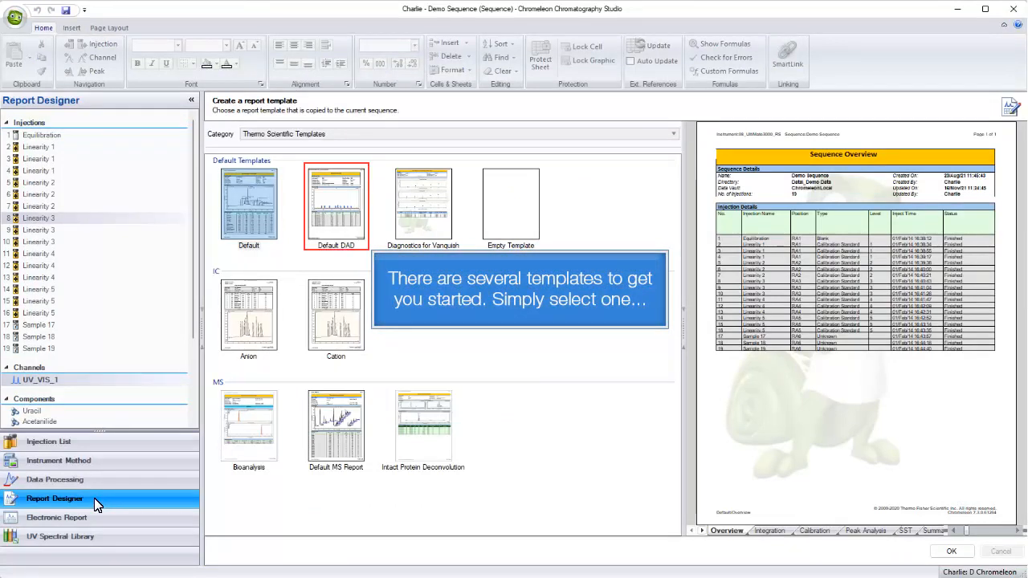
{"action": "left_click", "coordinate": [335, 204]}
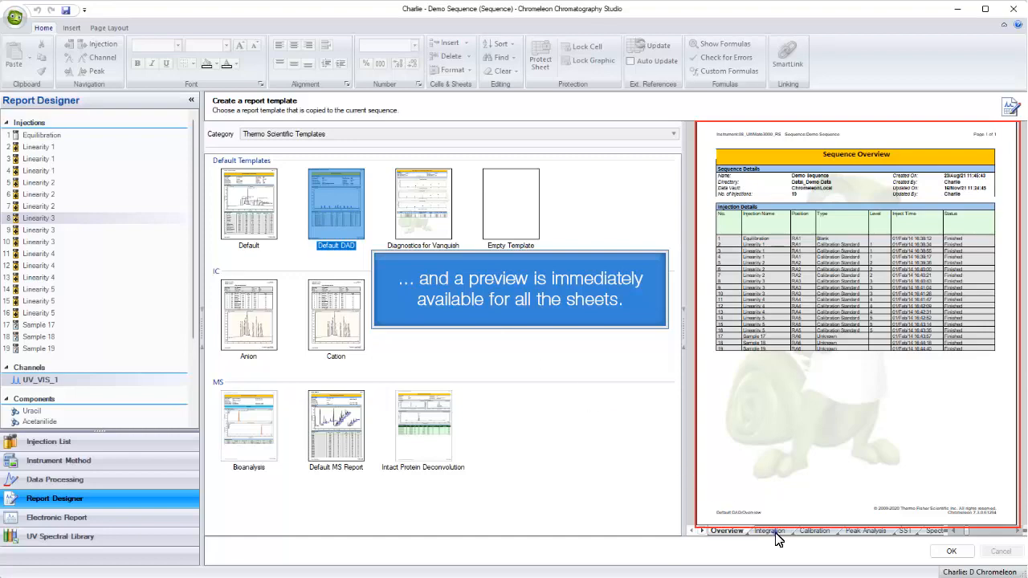
{"action": "left_click", "coordinate": [951, 551]}
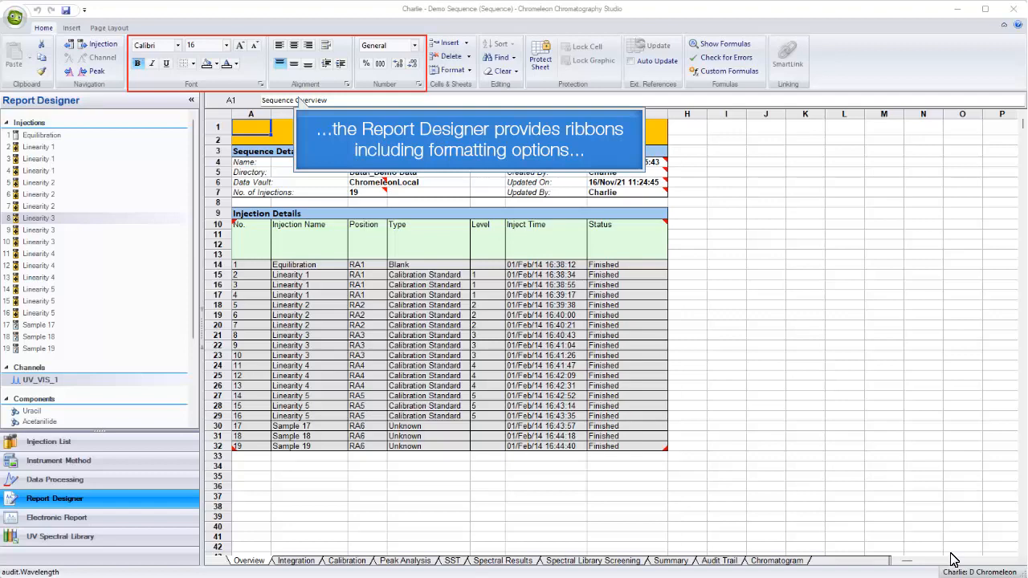
Step: Browse the Insert and Page Layout ribbon options while viewing the SST sheet
{"action": "left_click", "coordinate": [71, 28]}
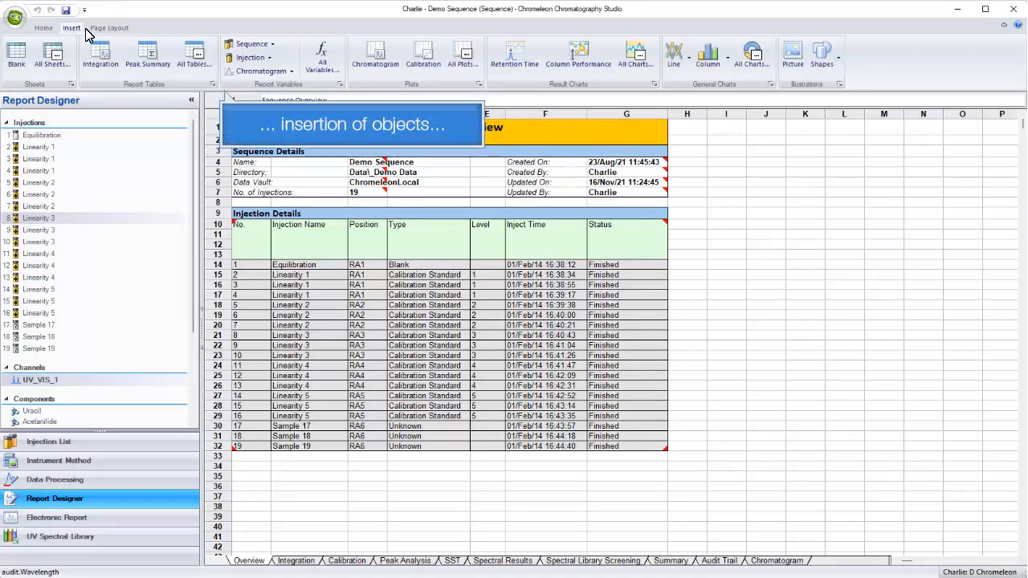
{"action": "left_click", "coordinate": [109, 27]}
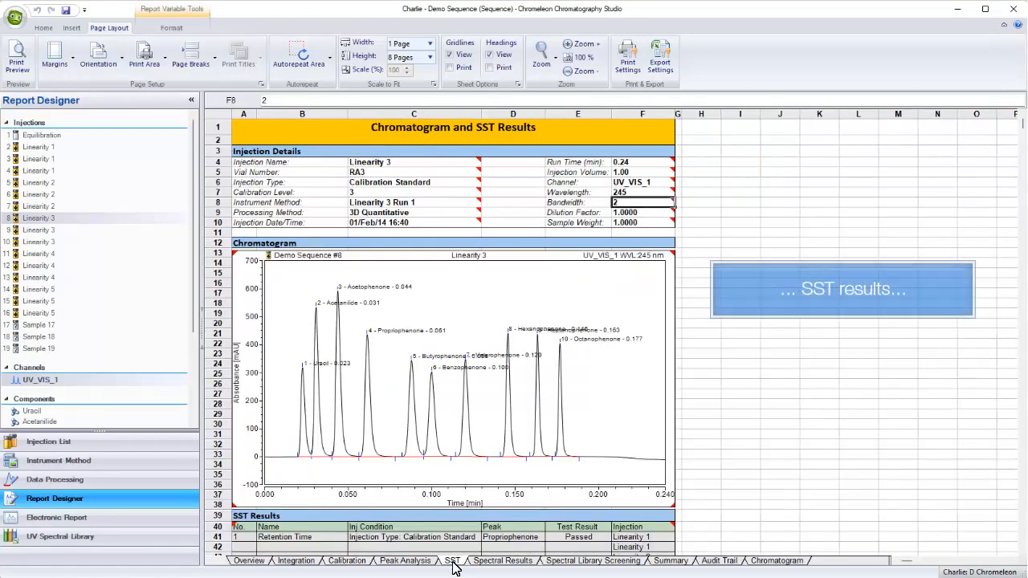
Step: View the Summary and Audit Trail sheets, then add a blank sheet with a retention time chart
{"action": "left_click", "coordinate": [670, 561]}
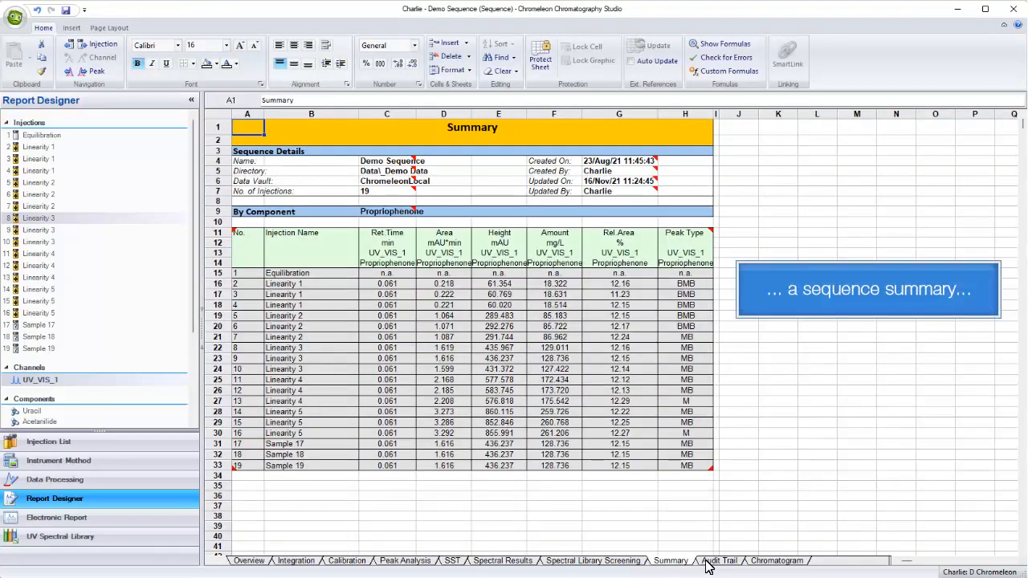
{"action": "left_click", "coordinate": [720, 560]}
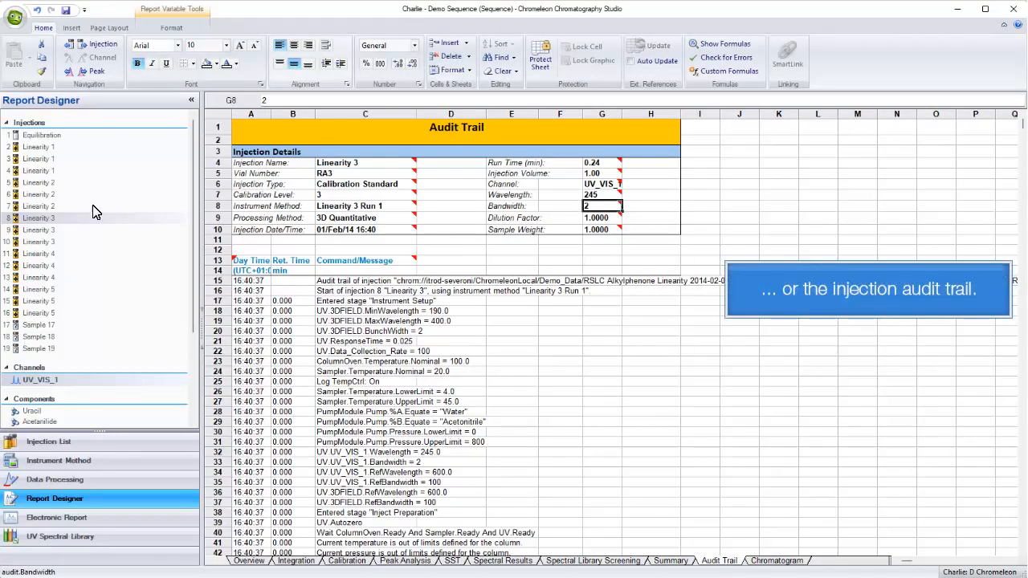
{"action": "left_click", "coordinate": [71, 27]}
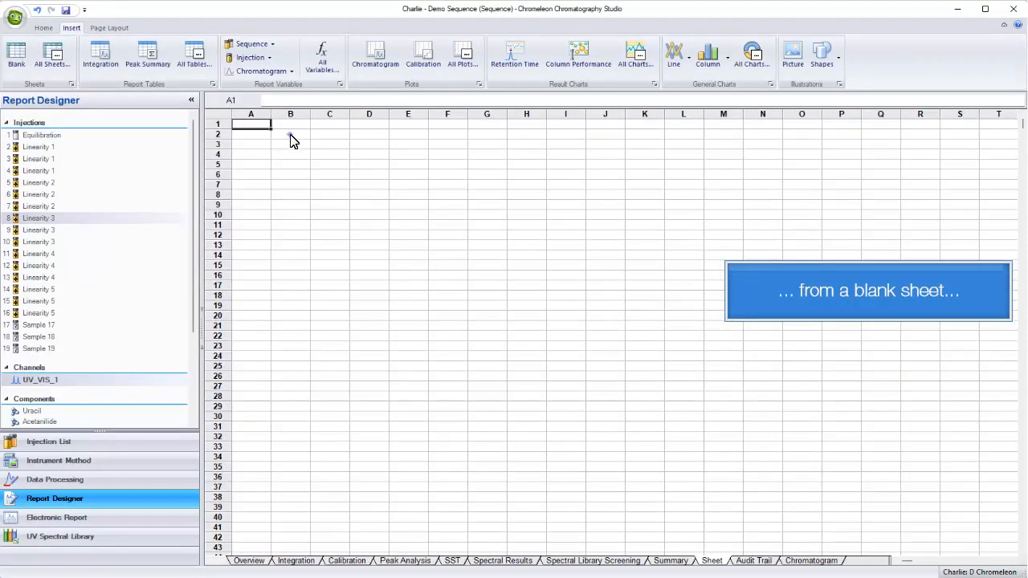
{"action": "left_click", "coordinate": [514, 56]}
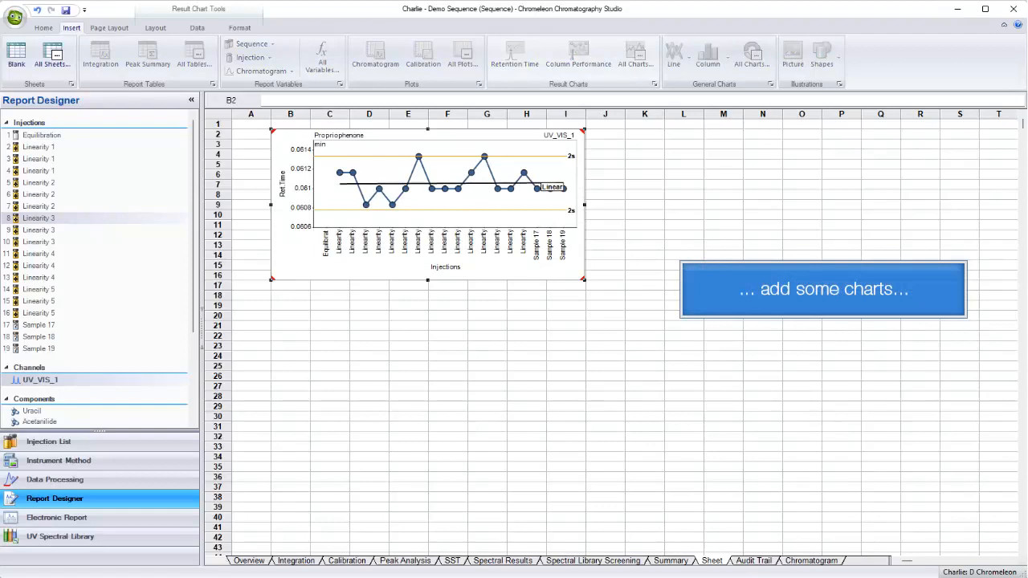